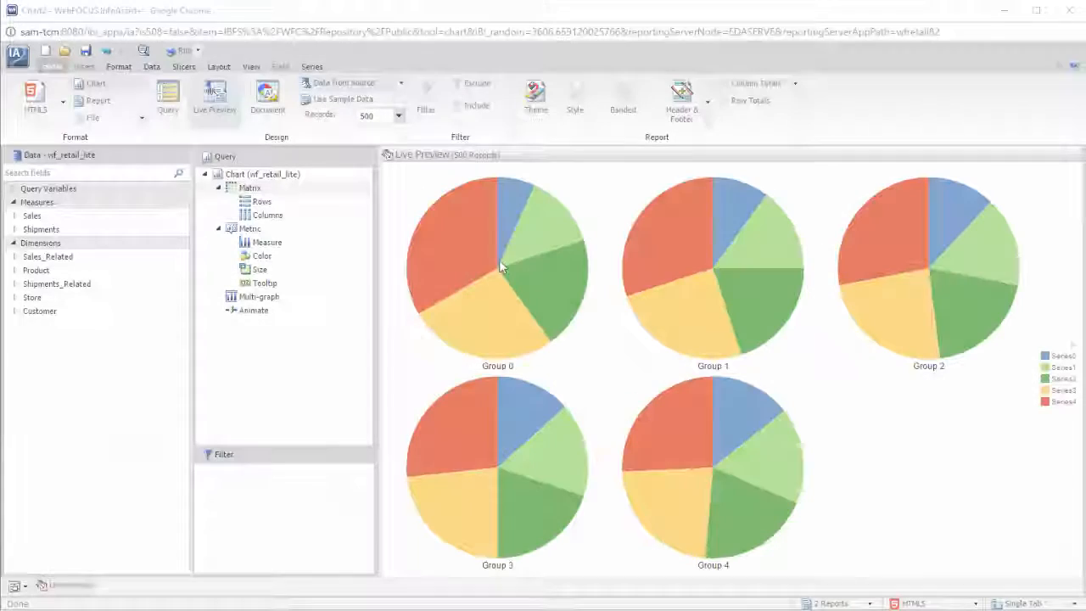
Build a Revenue pie chart with slices colored by Product Category
click(15, 216)
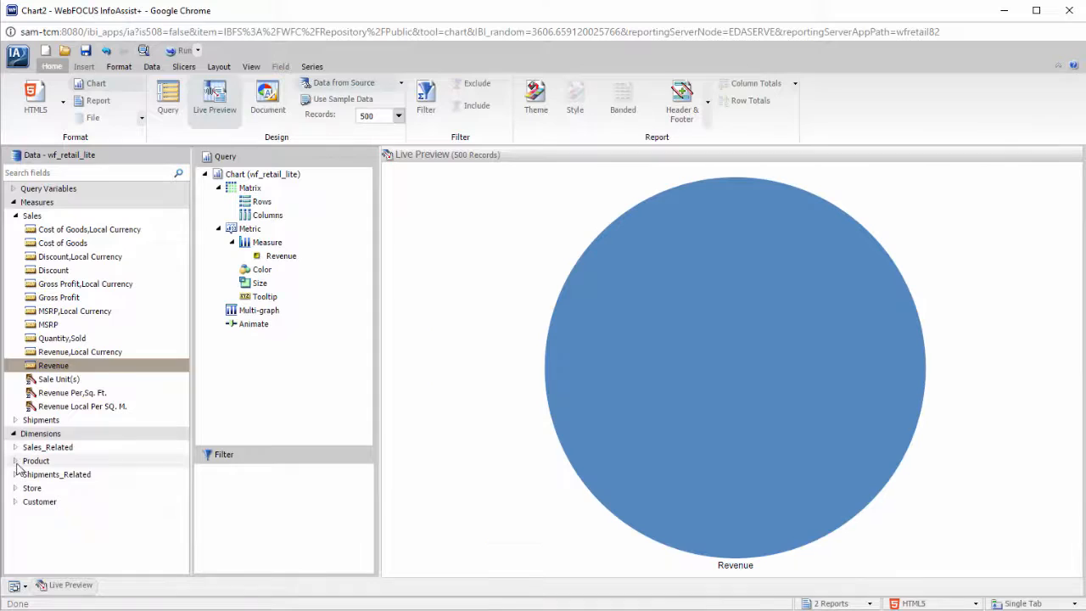
click(16, 460)
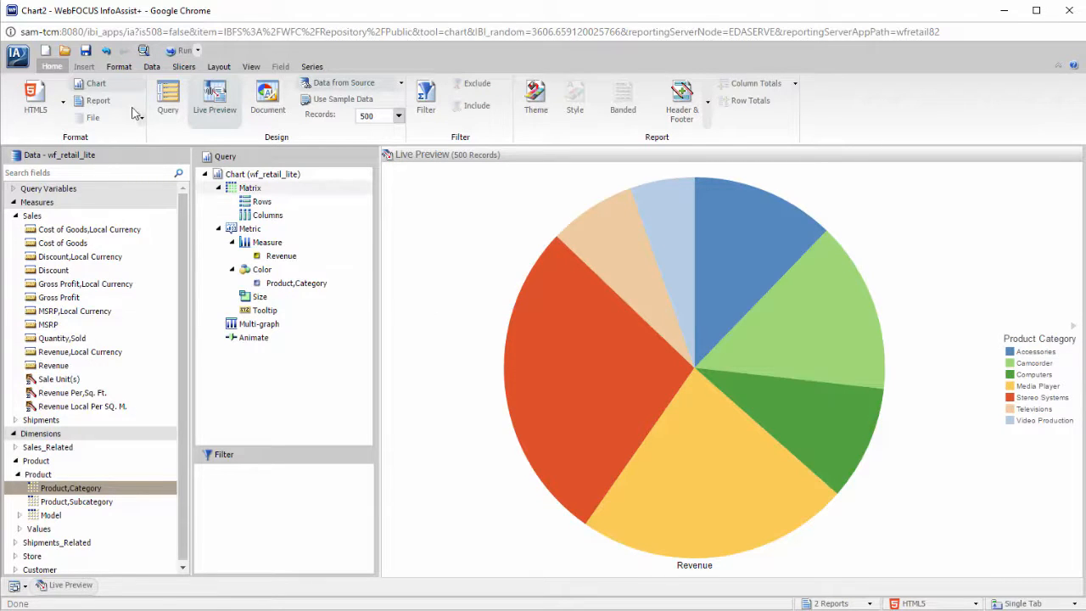
Turn on Auto Drill in the Format tab's Navigation group
click(119, 66)
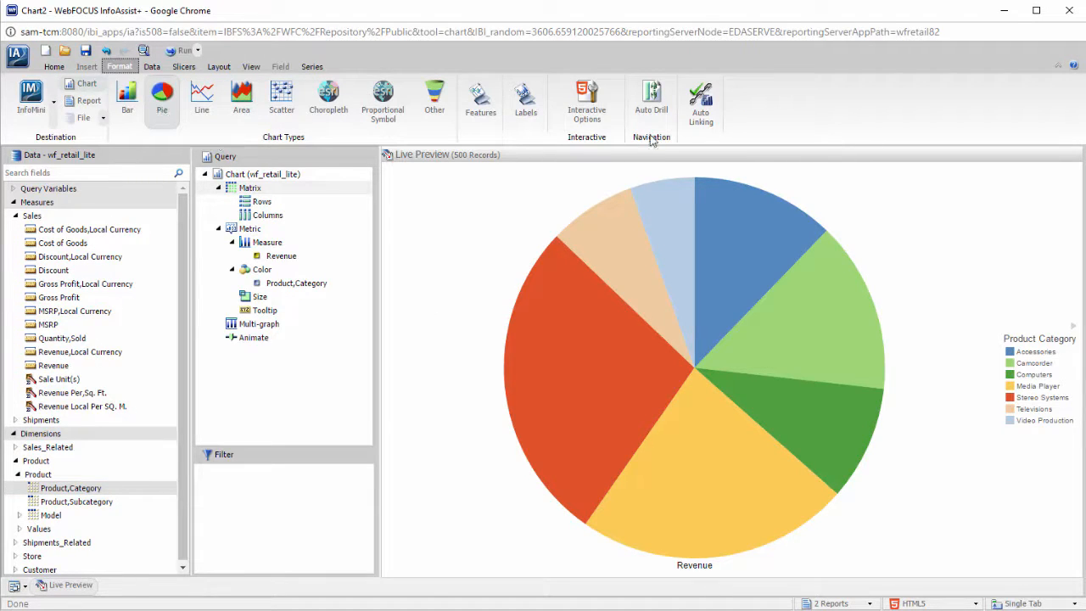
click(650, 100)
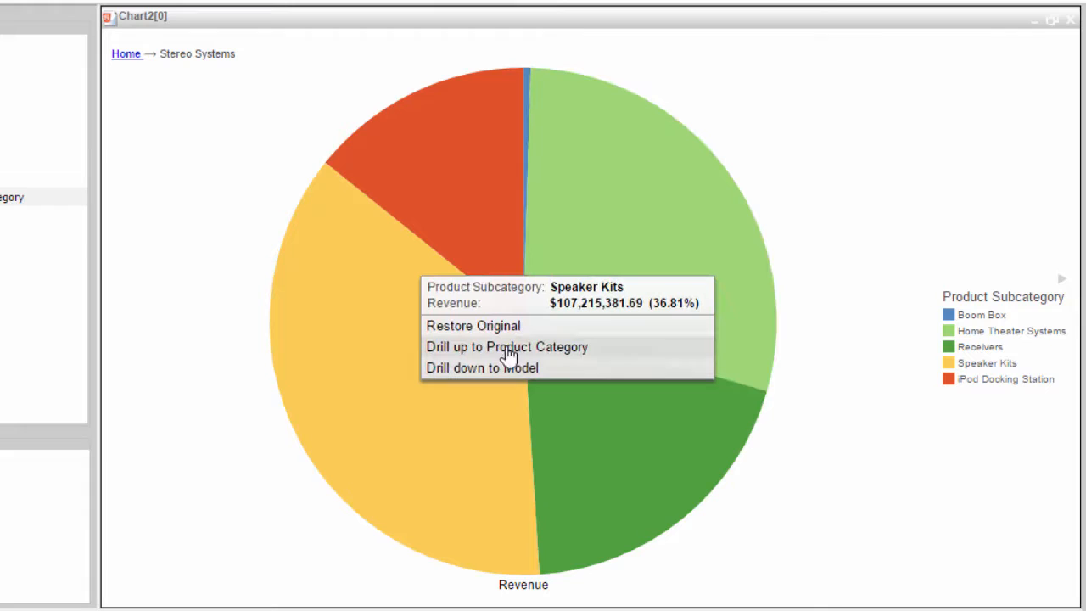
mouse_move(555, 375)
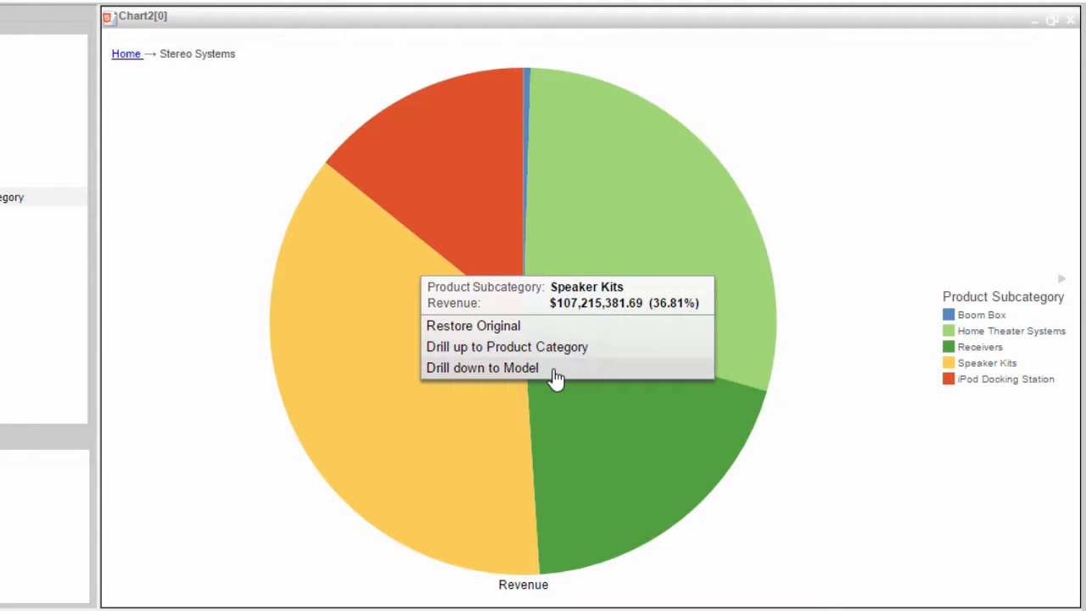
Drill Speaker Kits to models, restore, drill Televisions to CRT TV models, return to Televisions
click(482, 367)
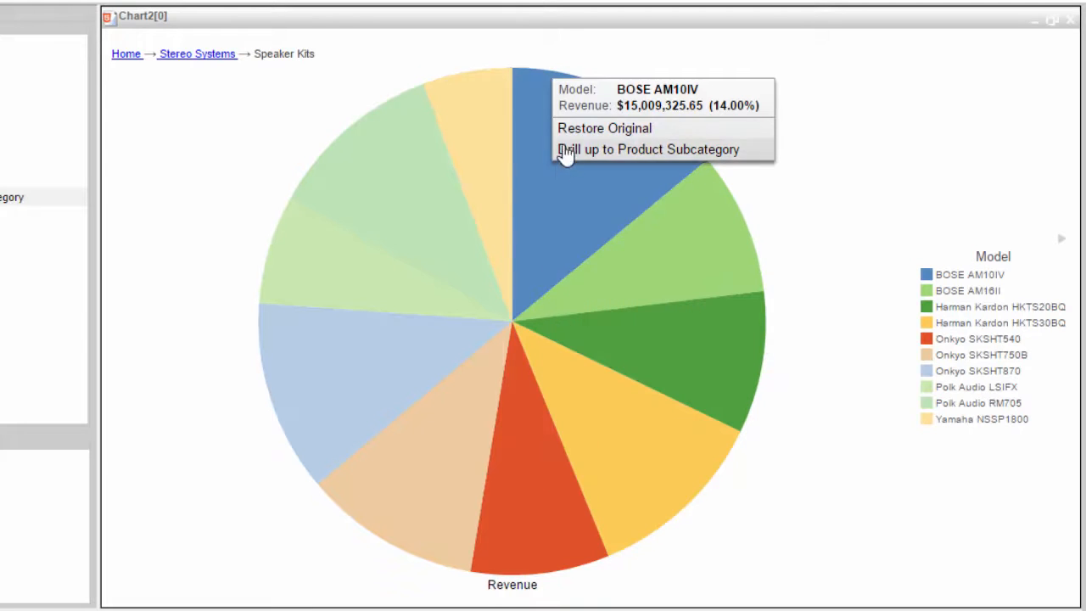
mouse_move(670, 137)
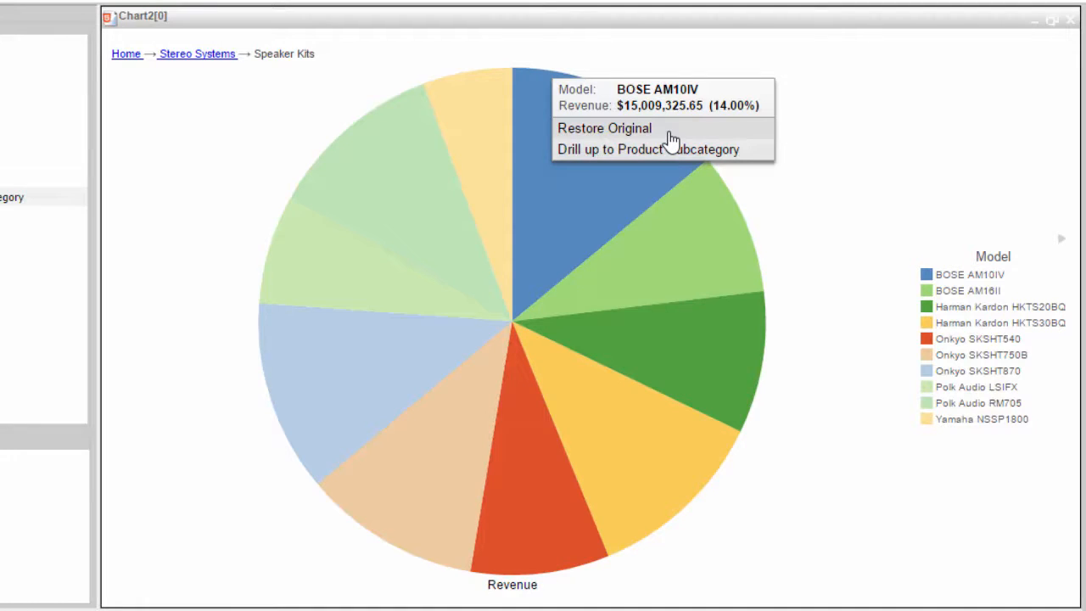
click(649, 149)
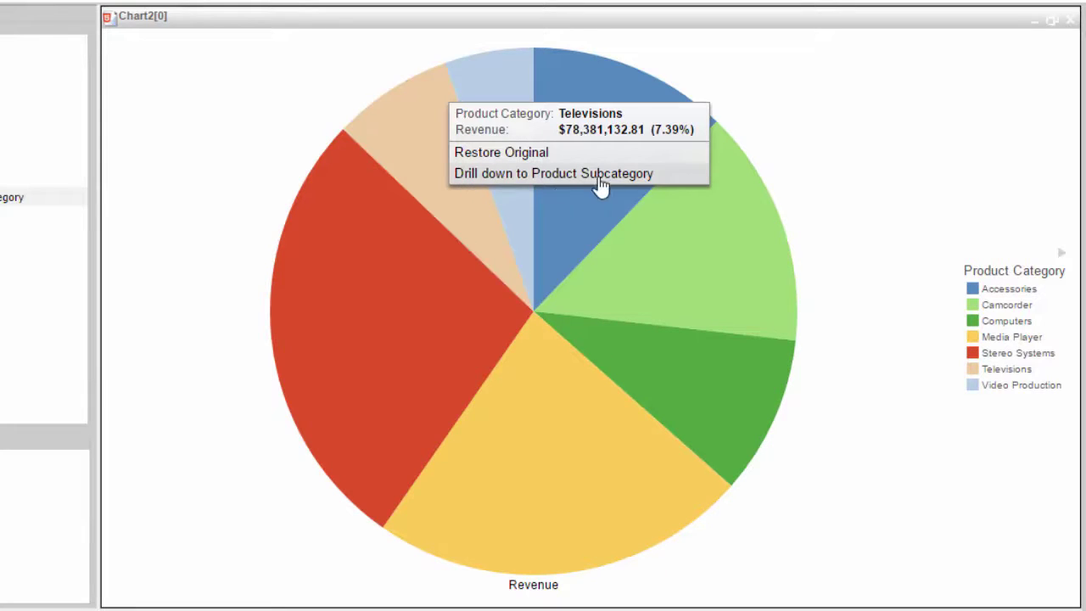
click(552, 173)
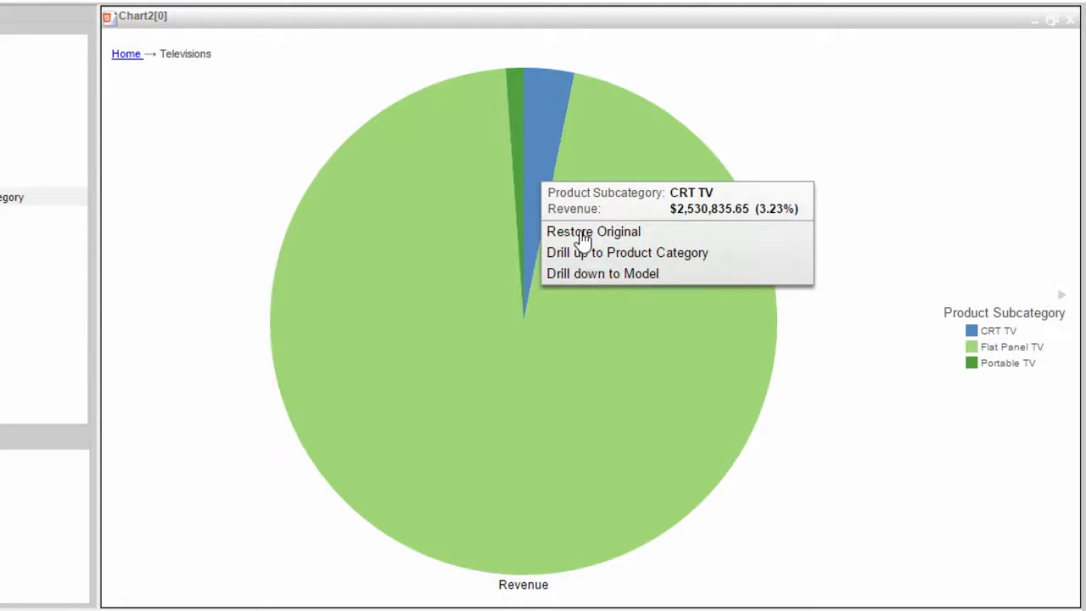
click(603, 273)
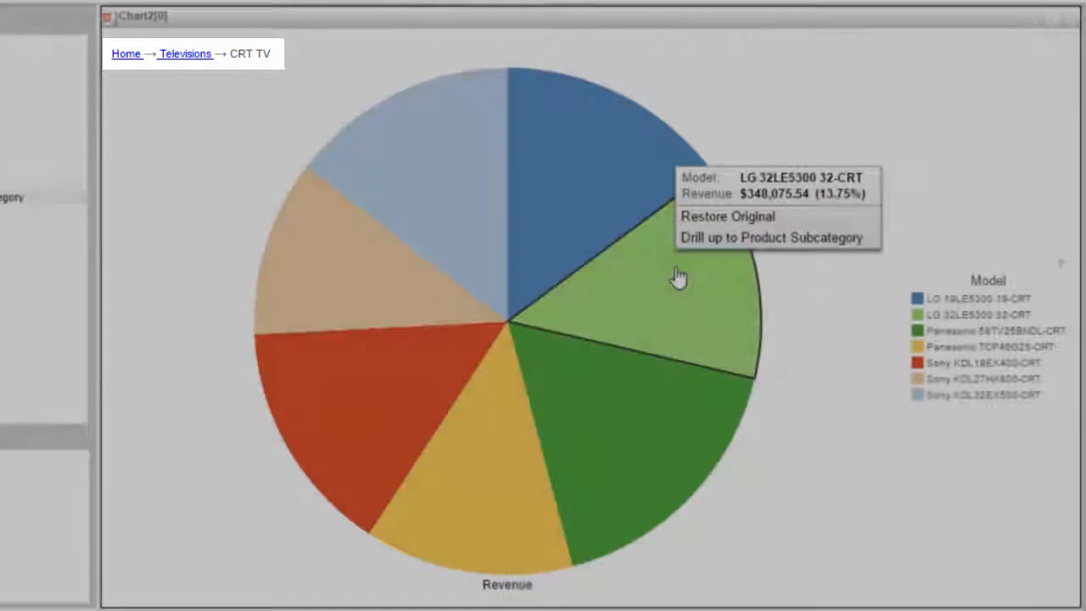
mouse_move(178, 75)
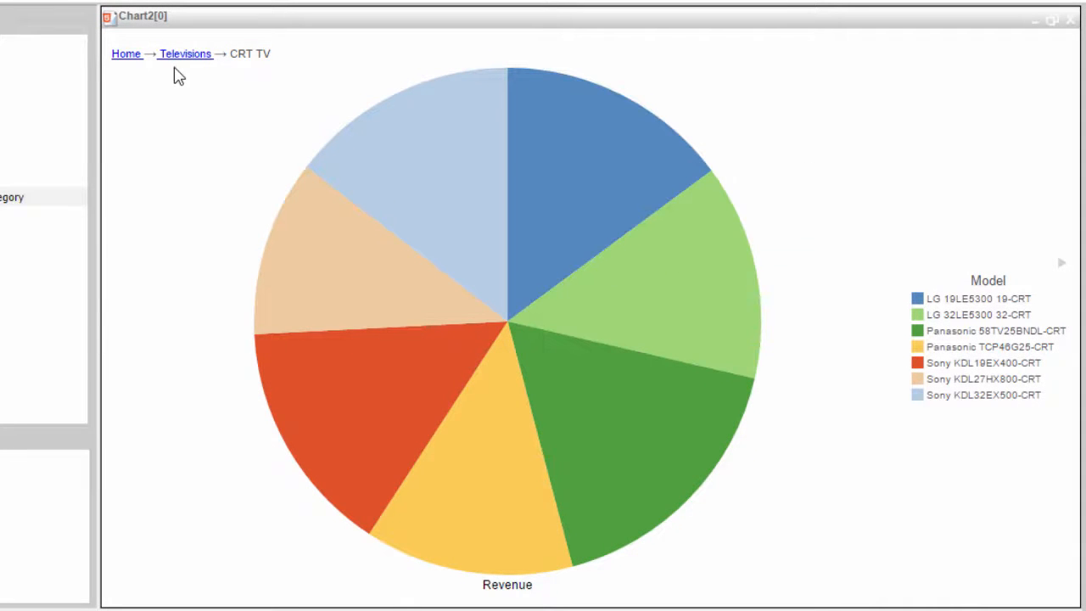
mouse_move(178, 68)
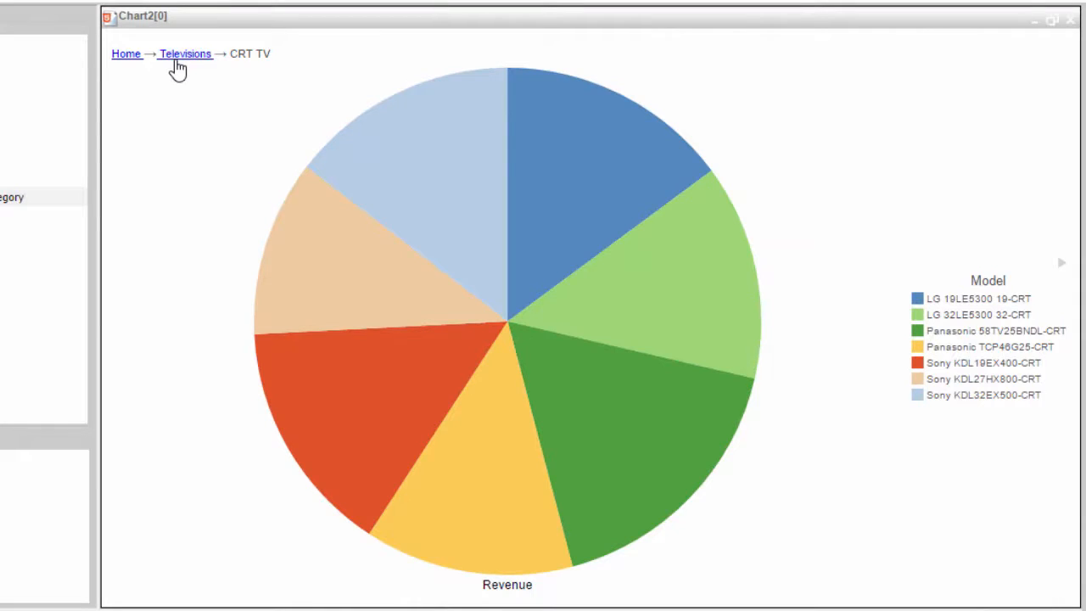
click(184, 54)
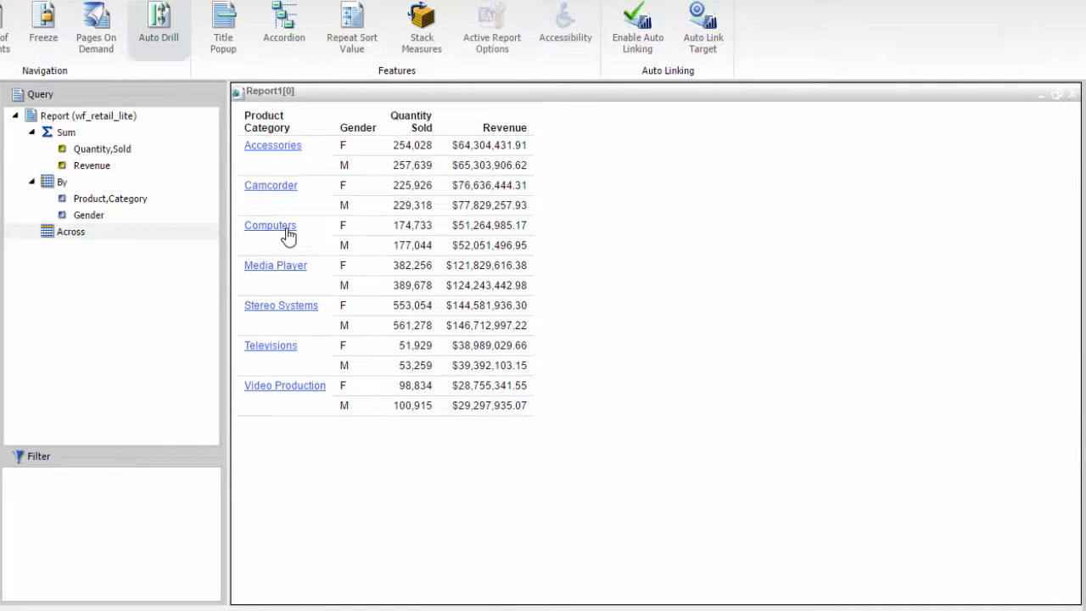
mouse_move(270, 225)
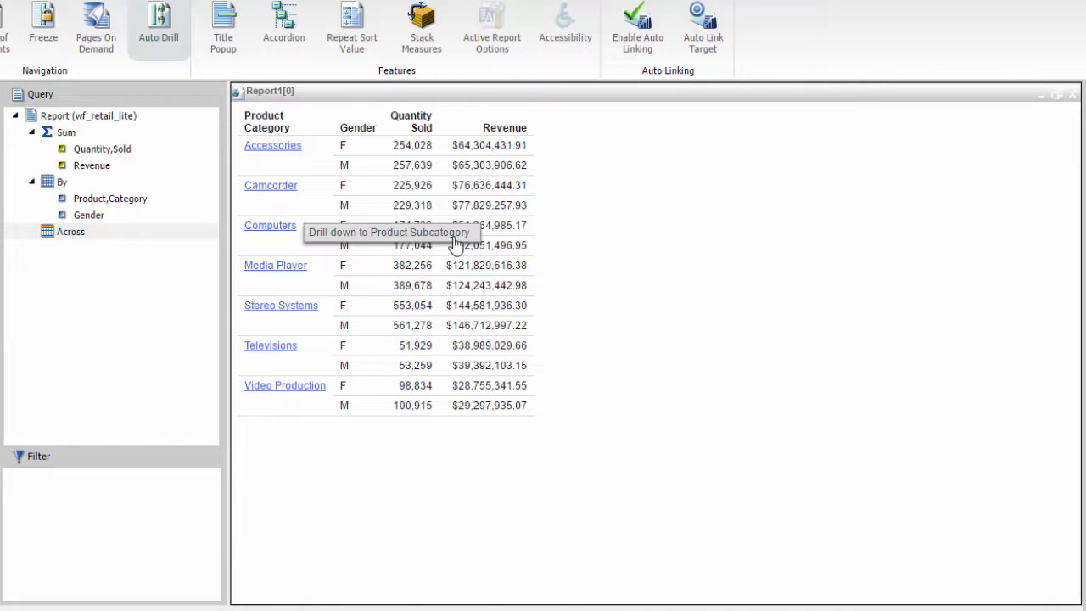
Drill Computers into subcategories, then restore the original category view from the Tablet row's menu
click(270, 225)
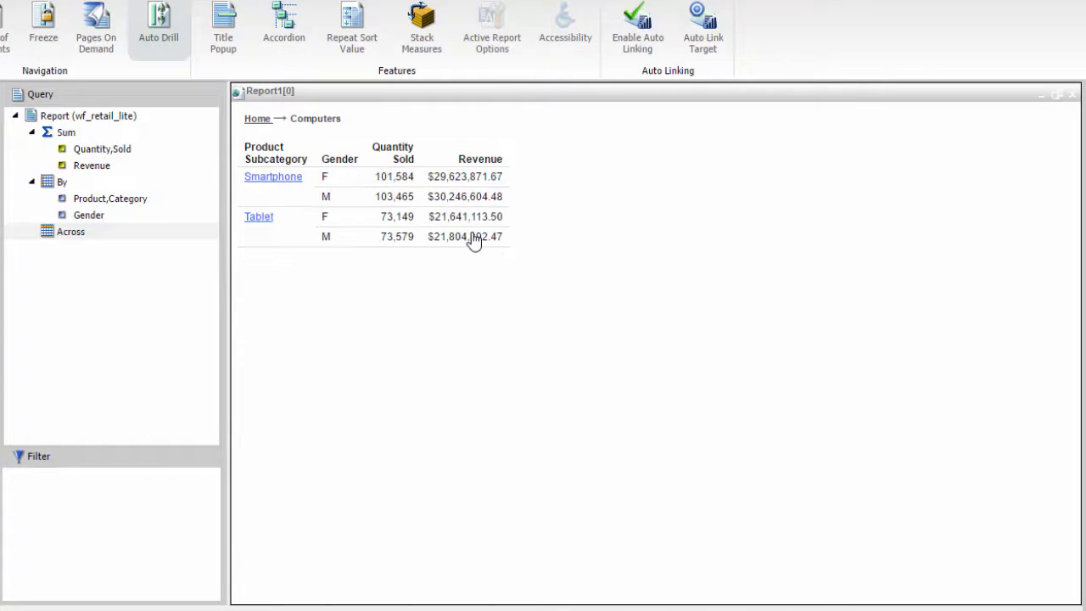
right_click(274, 176)
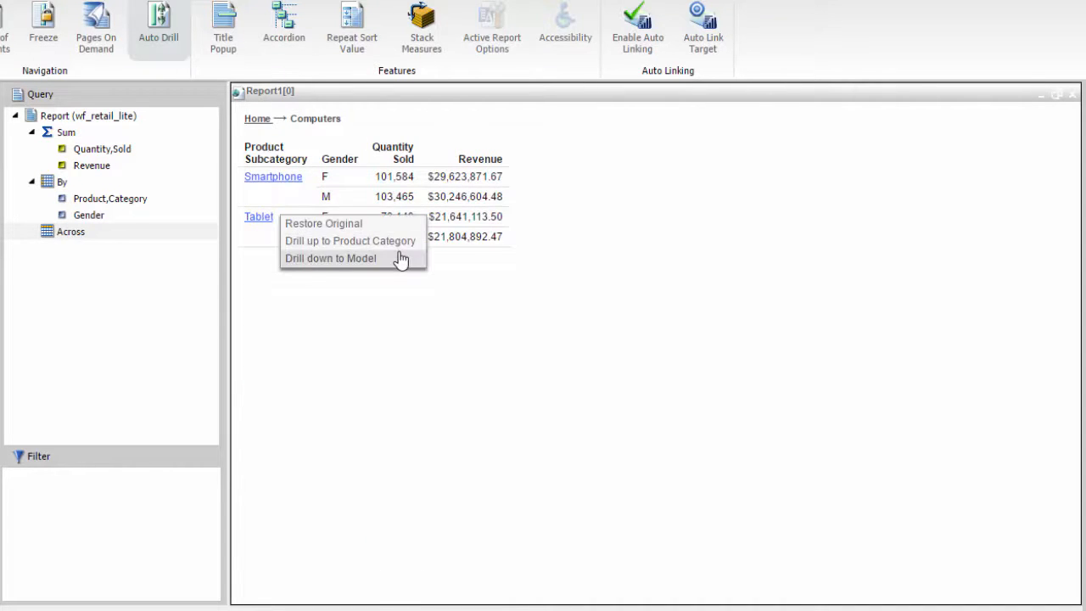
click(330, 258)
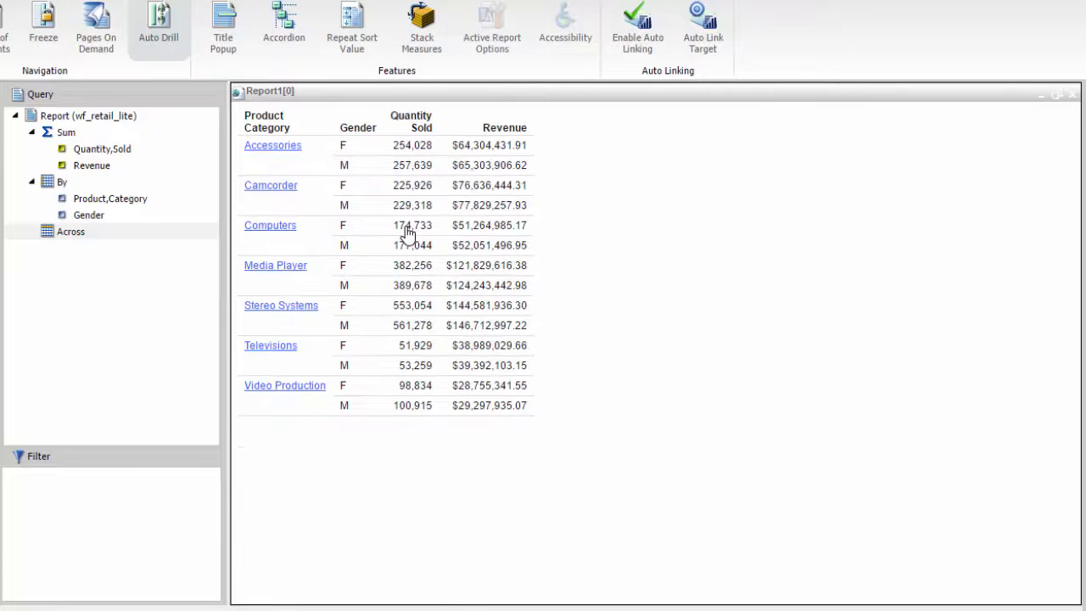
mouse_move(321, 315)
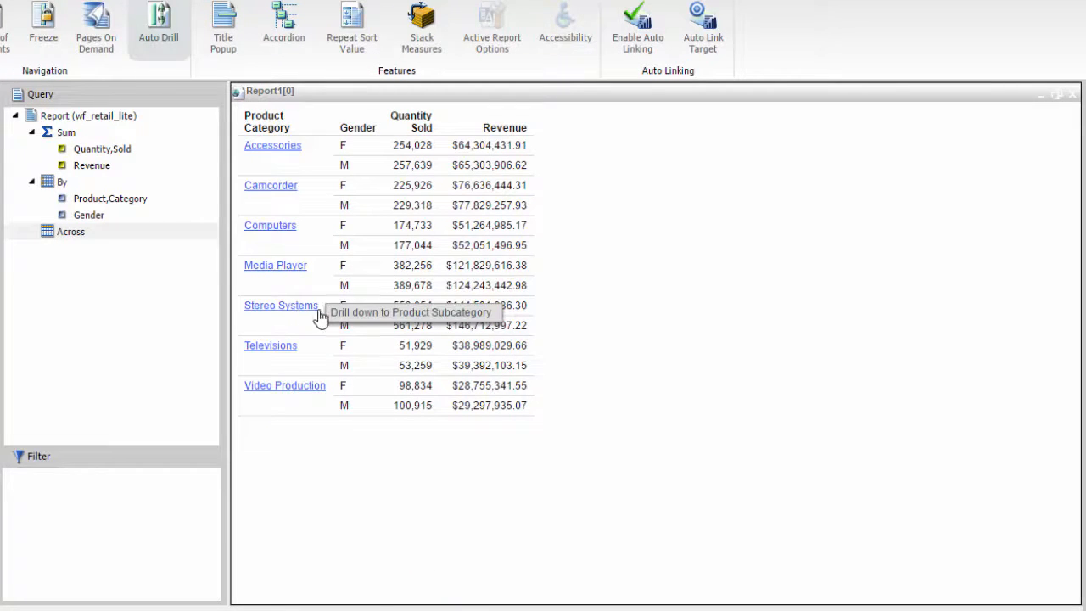
Drill Stereo Systems down to Home Theater Systems models, then return to the top category level
click(281, 304)
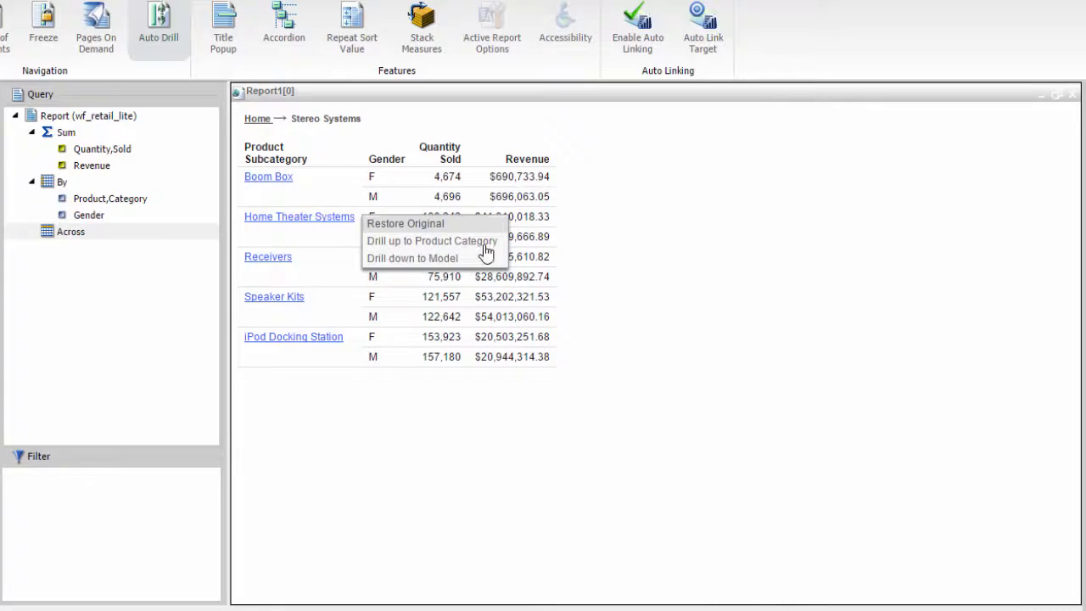
click(412, 257)
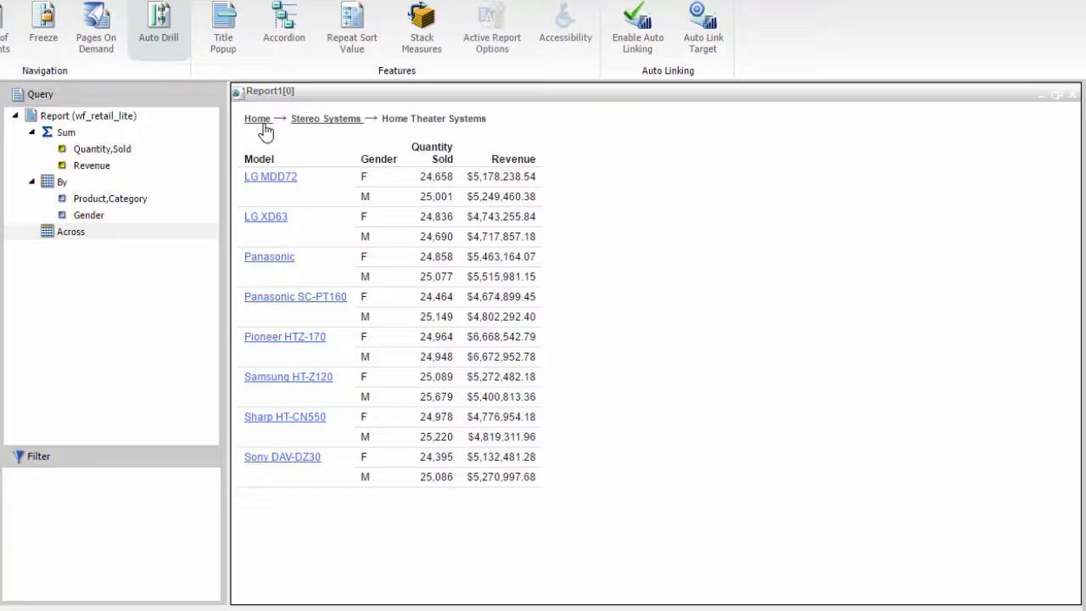
click(257, 117)
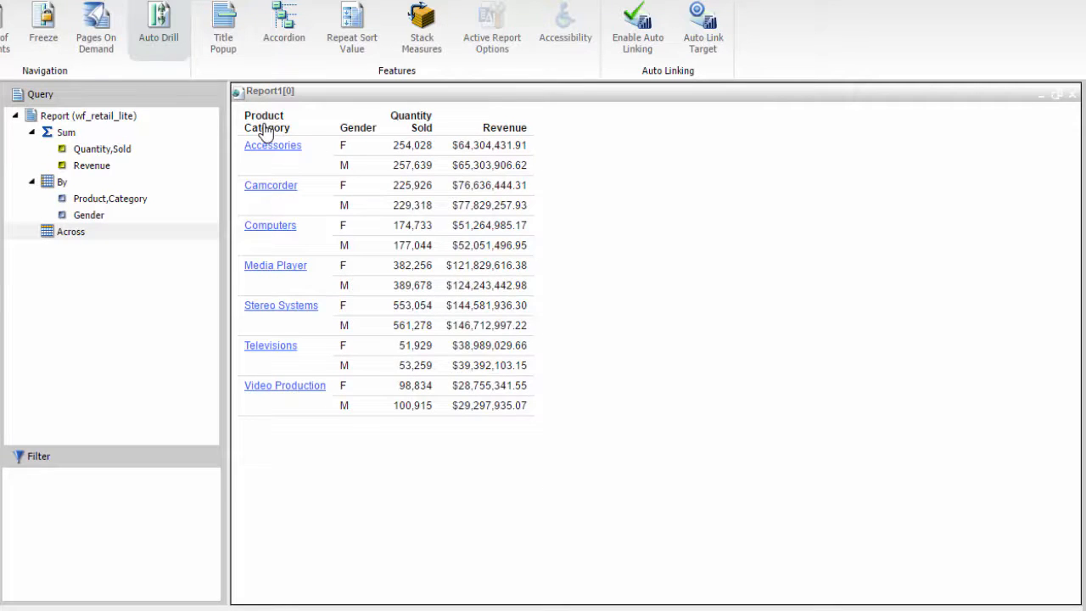